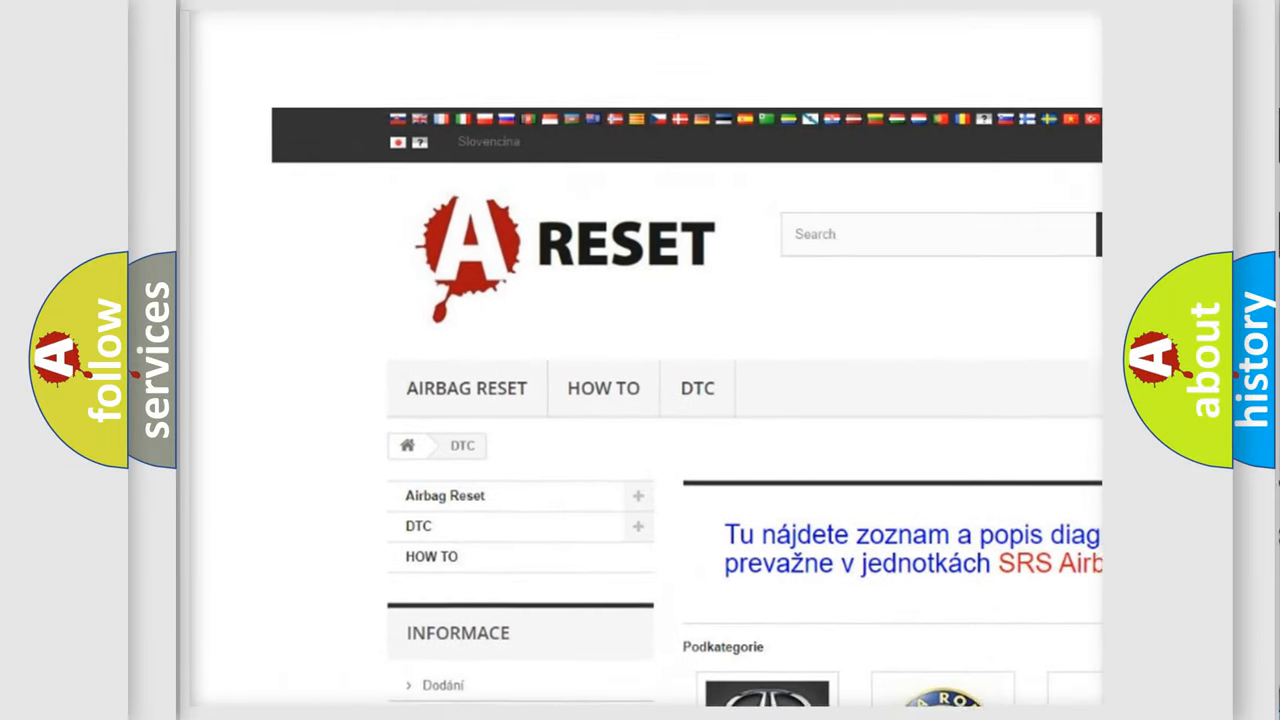
pyautogui.scroll(-3)
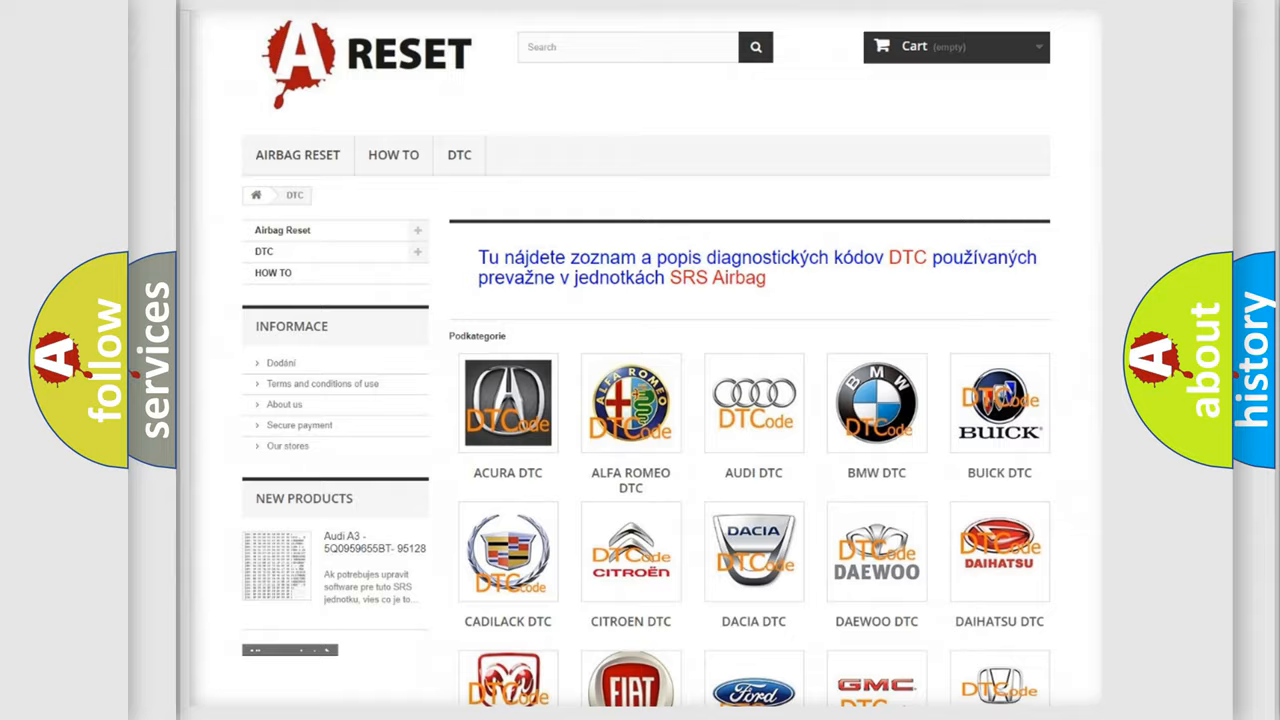
pyautogui.scroll(-3)
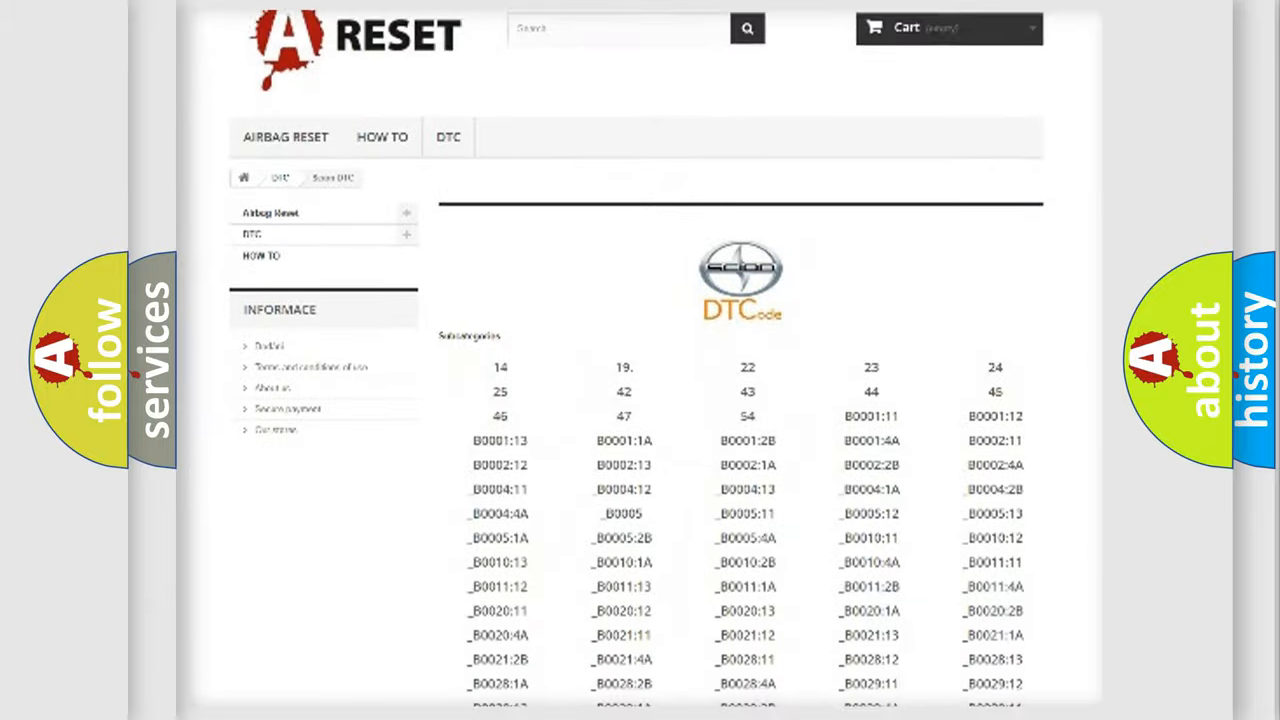
pyautogui.scroll(-3)
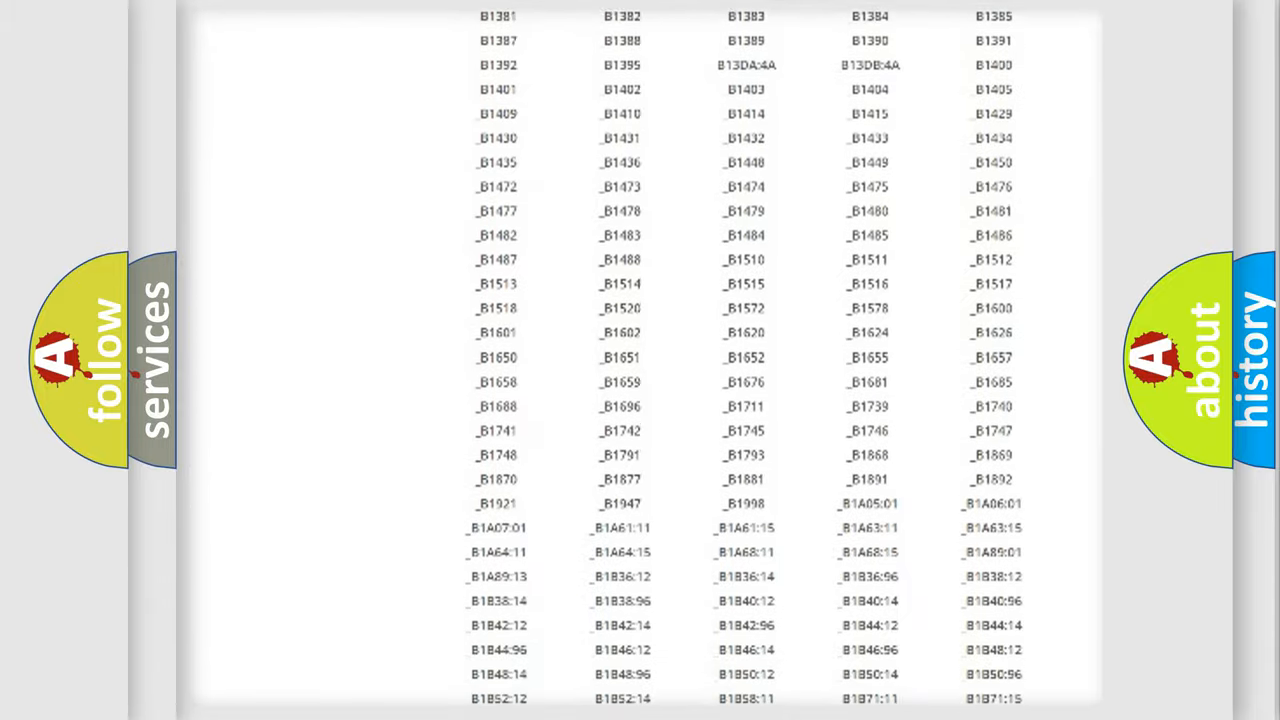